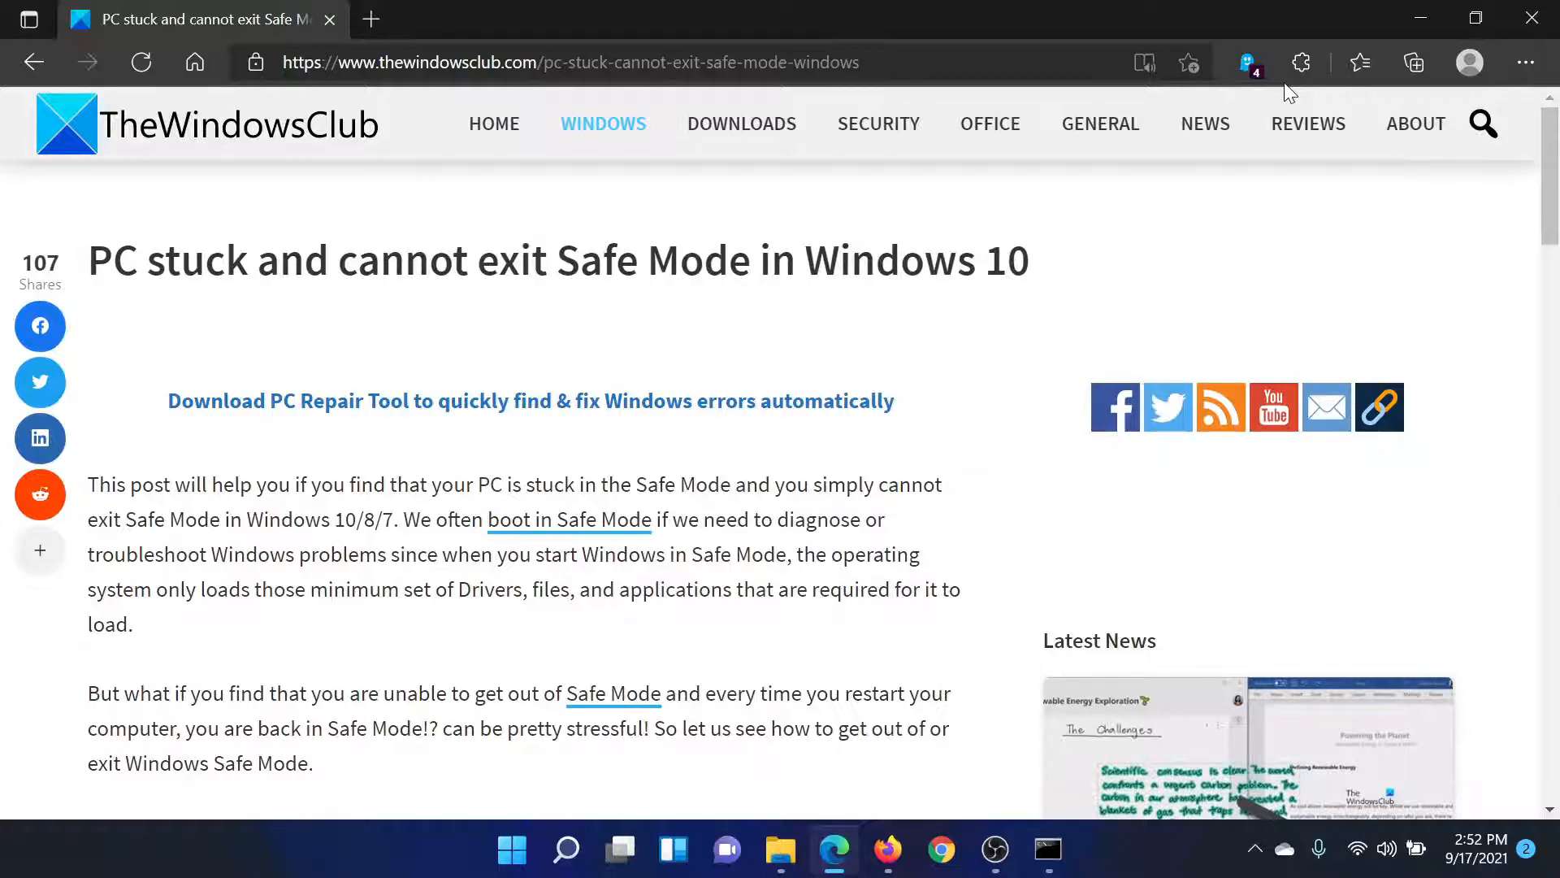
mouse_move(5, 145)
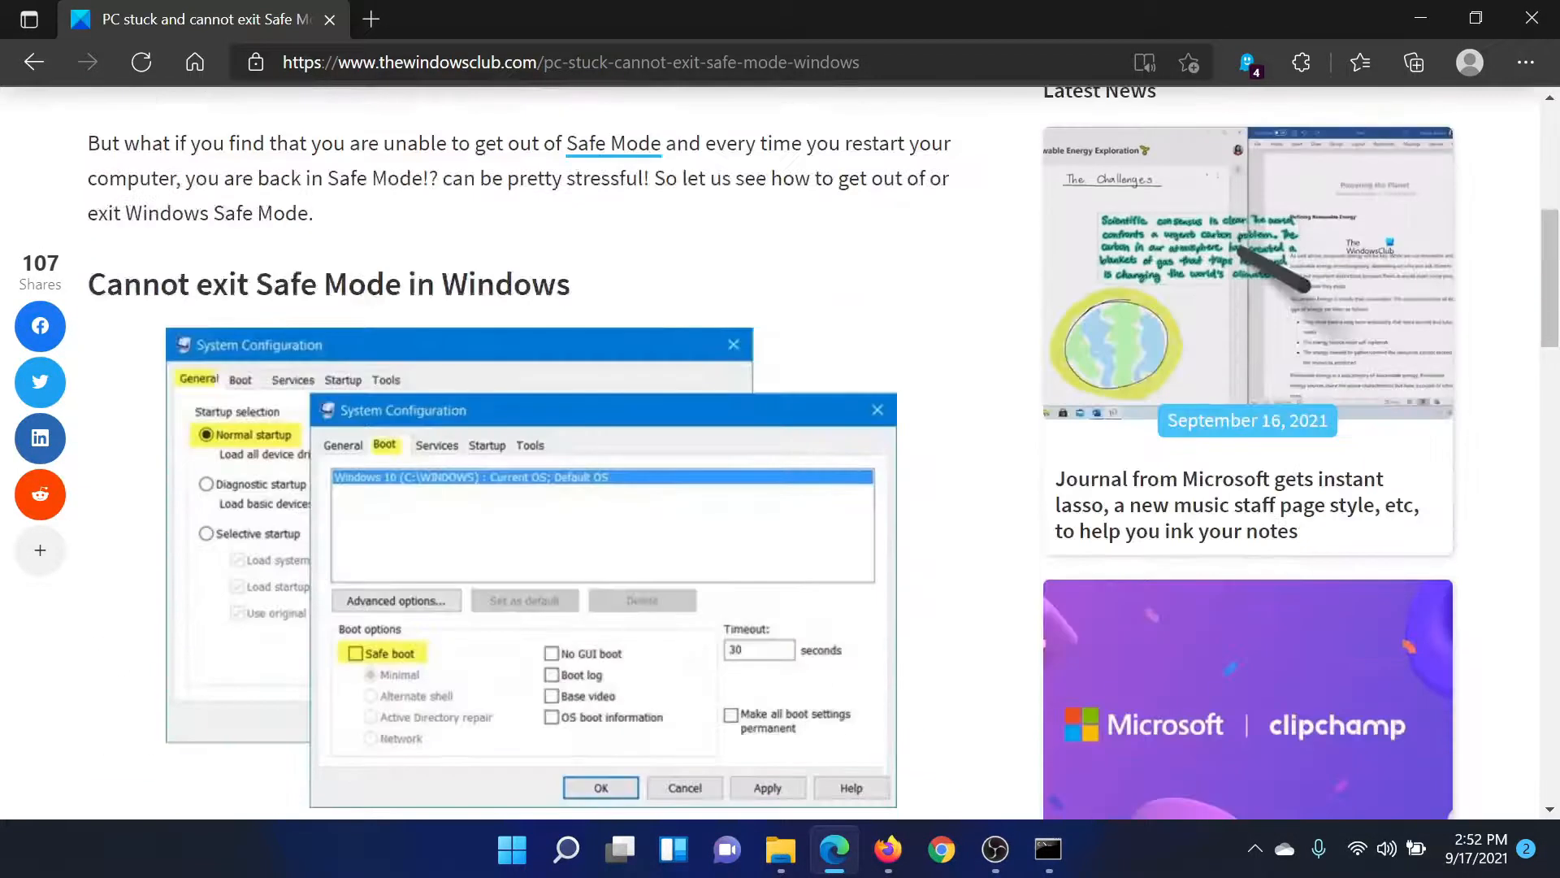
Step: Scroll the article down until the bcdedit /deletevalue safeboot commands are visible
scroll(down, 3)
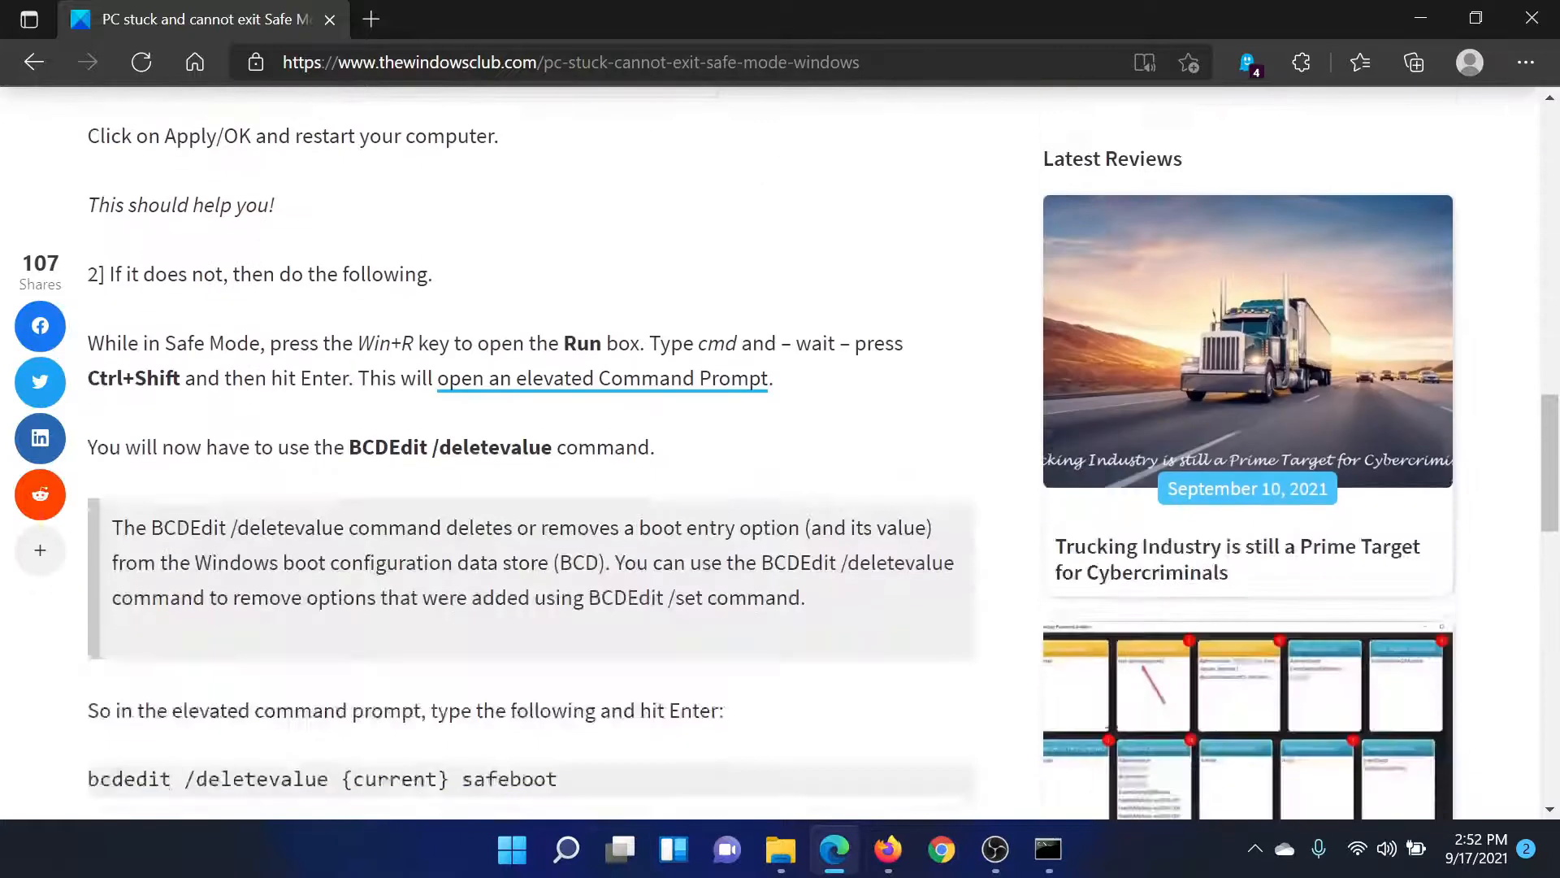
scroll(down, 3)
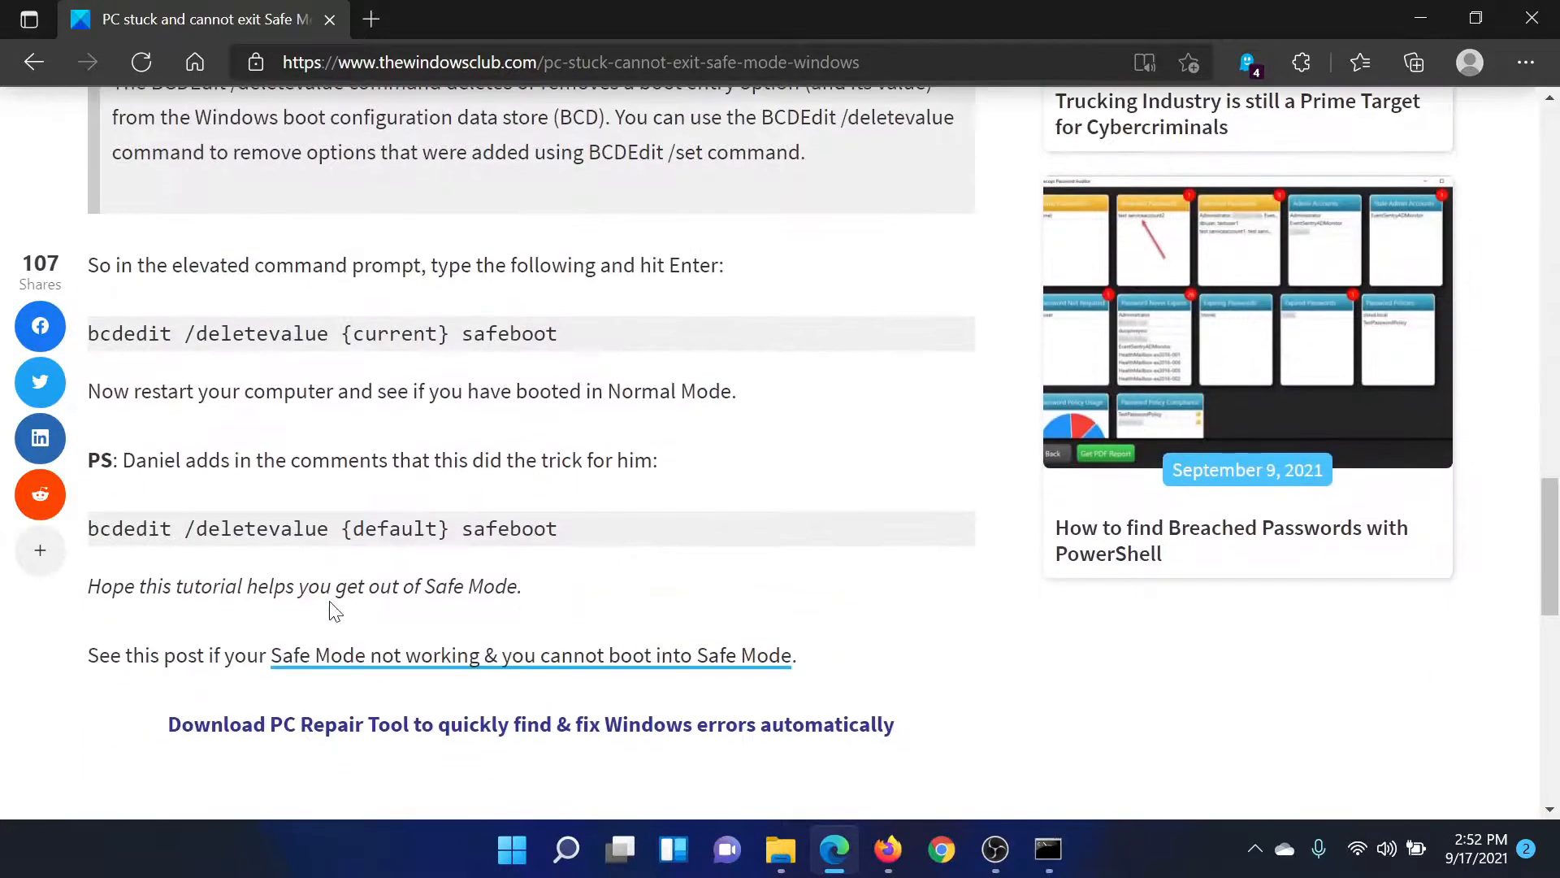
Step: Search Windows for 'comm' and run Command Prompt as administrator
click(565, 849)
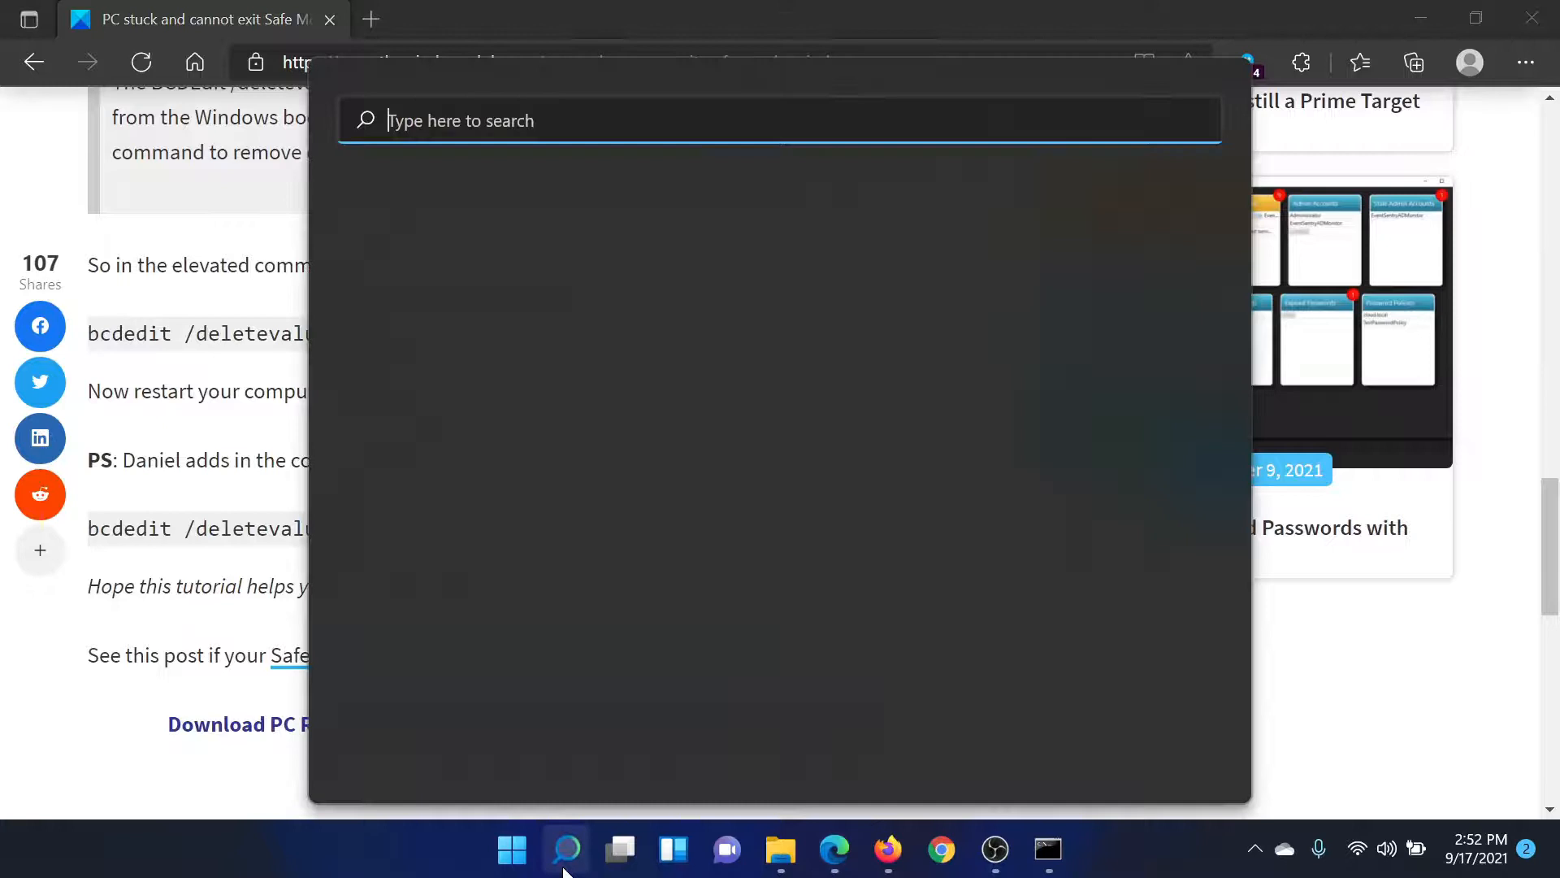
text(comm)
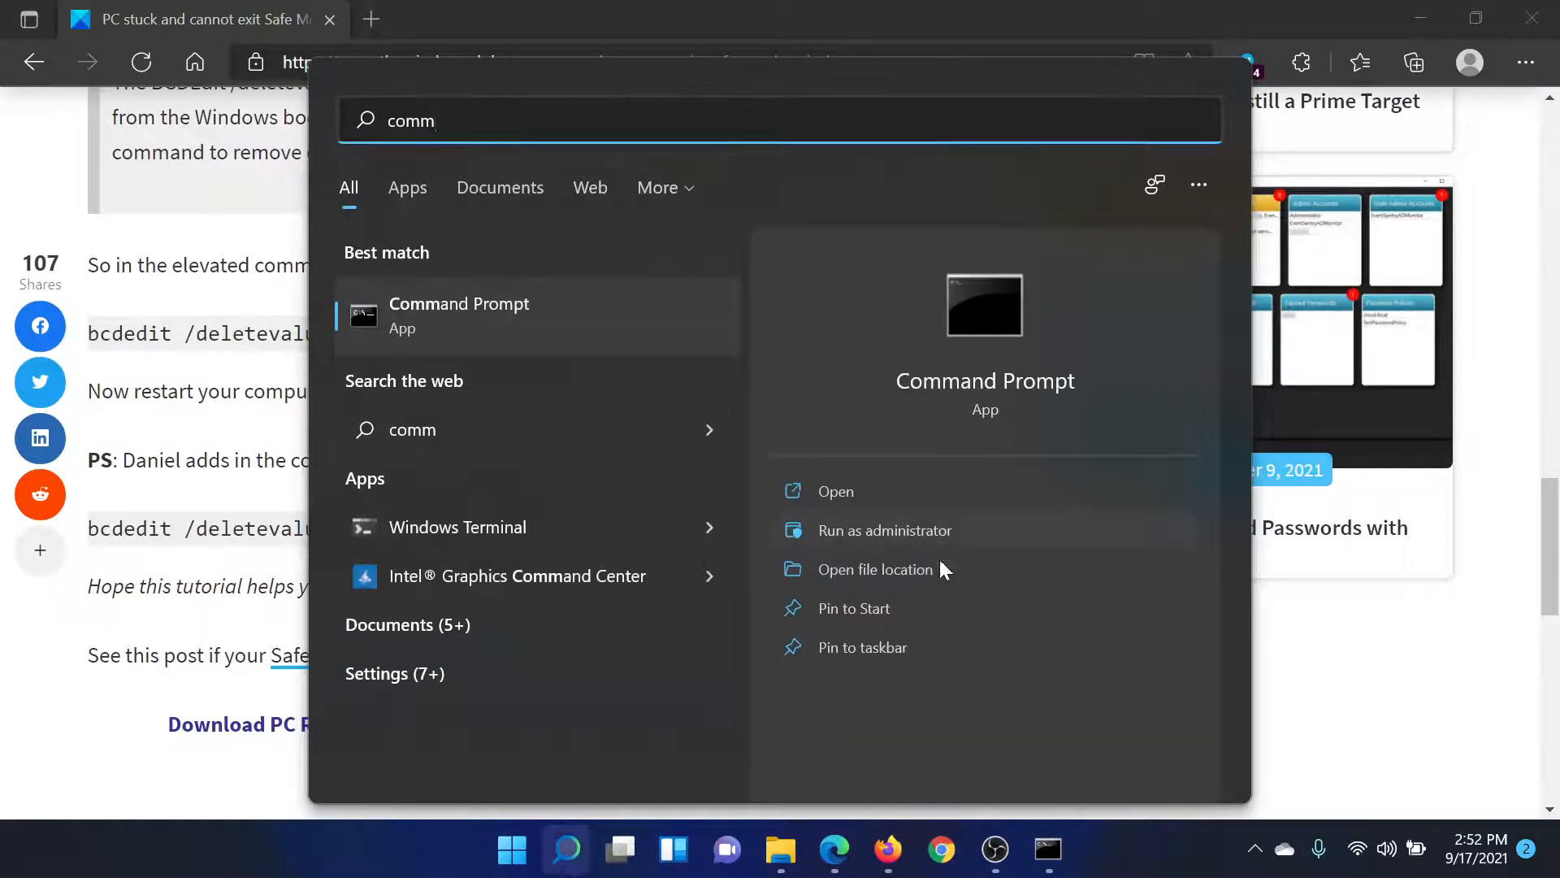
click(884, 529)
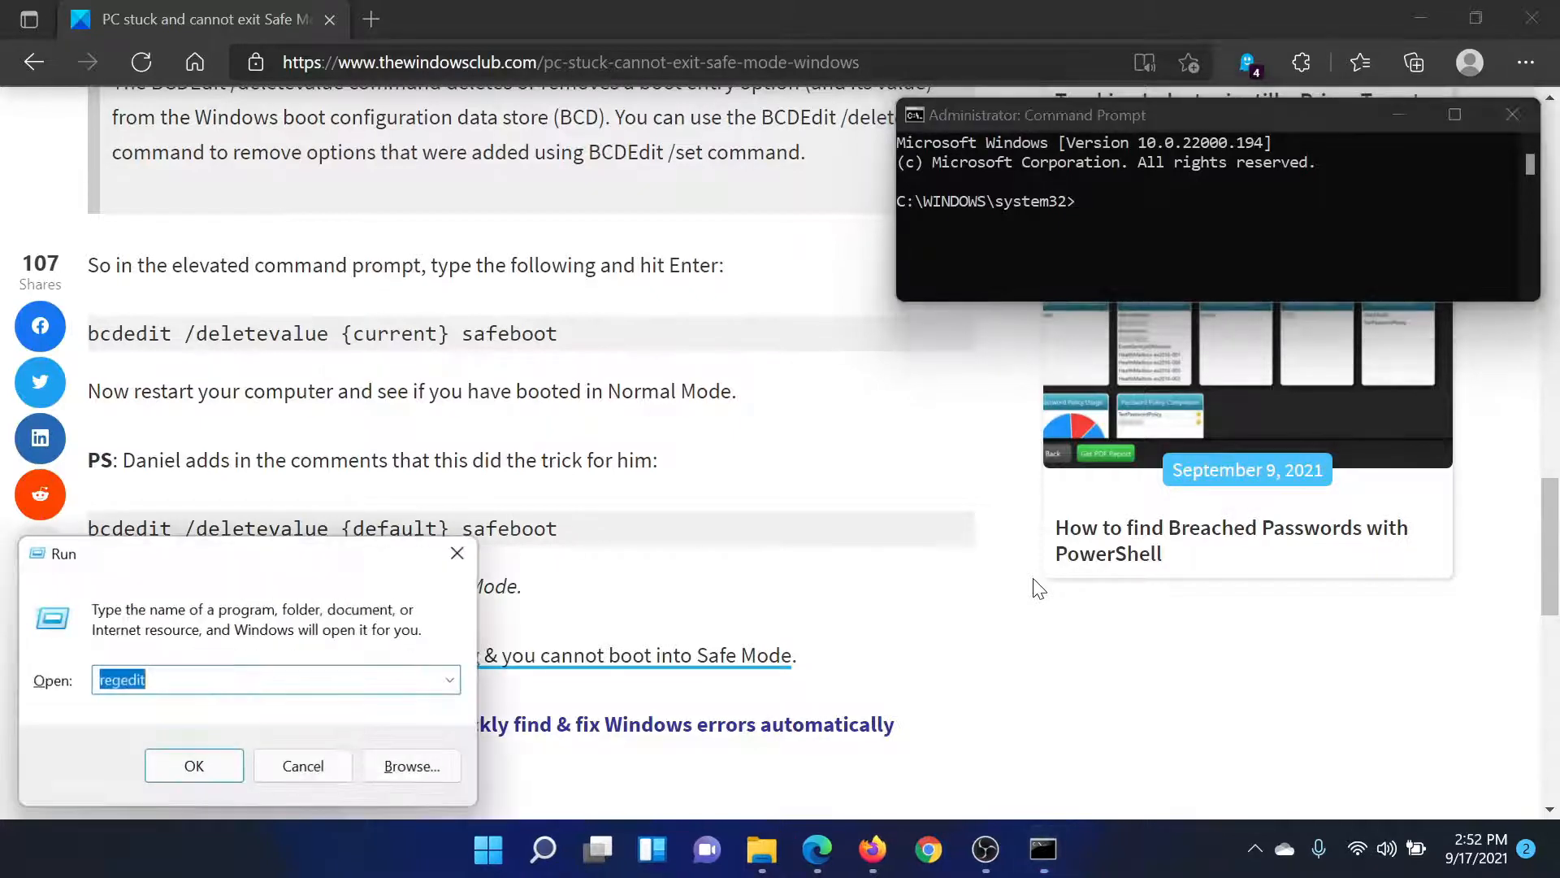
Step: Enter 'cmd' in the Run box to launch an elevated Command Prompt
text(c)
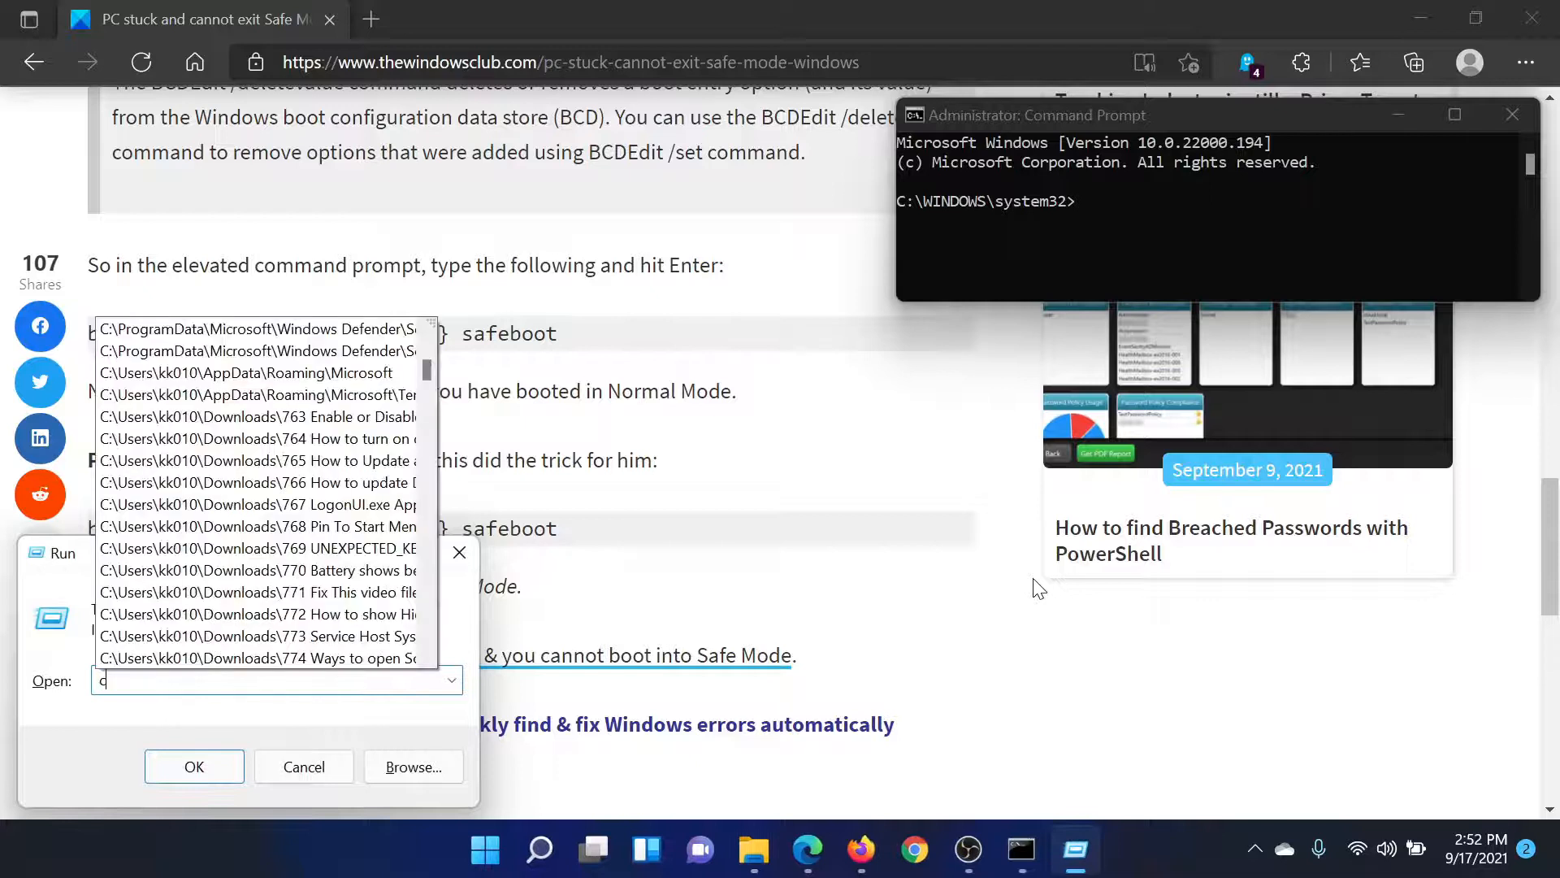
text(cmd)
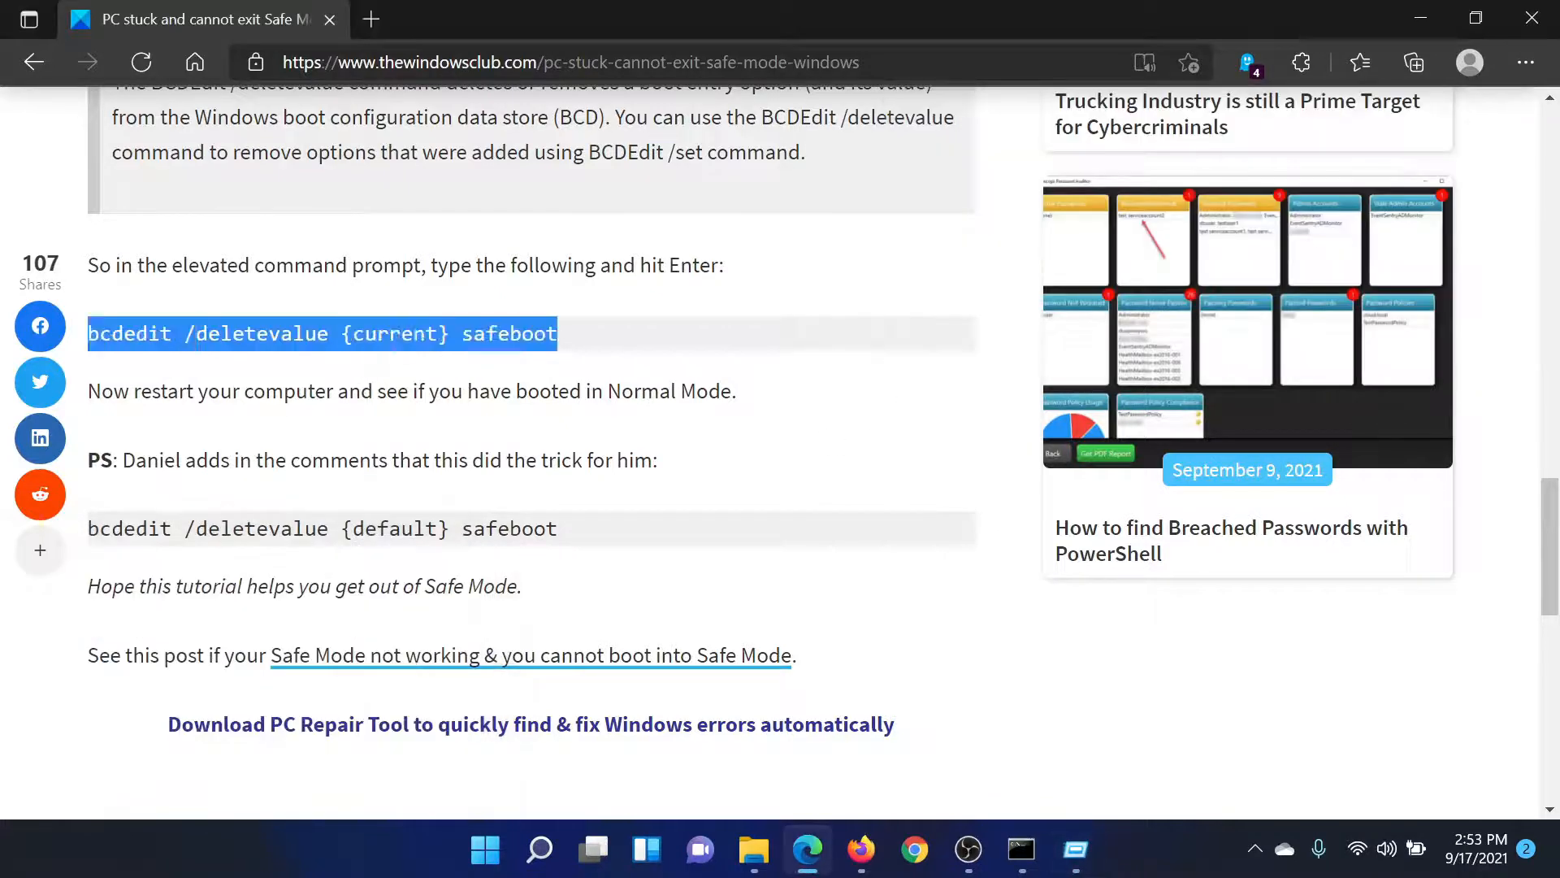
Step: Copy the bcdedit /deletevalue {current} safeboot command via its right-click menu
right_click(322, 333)
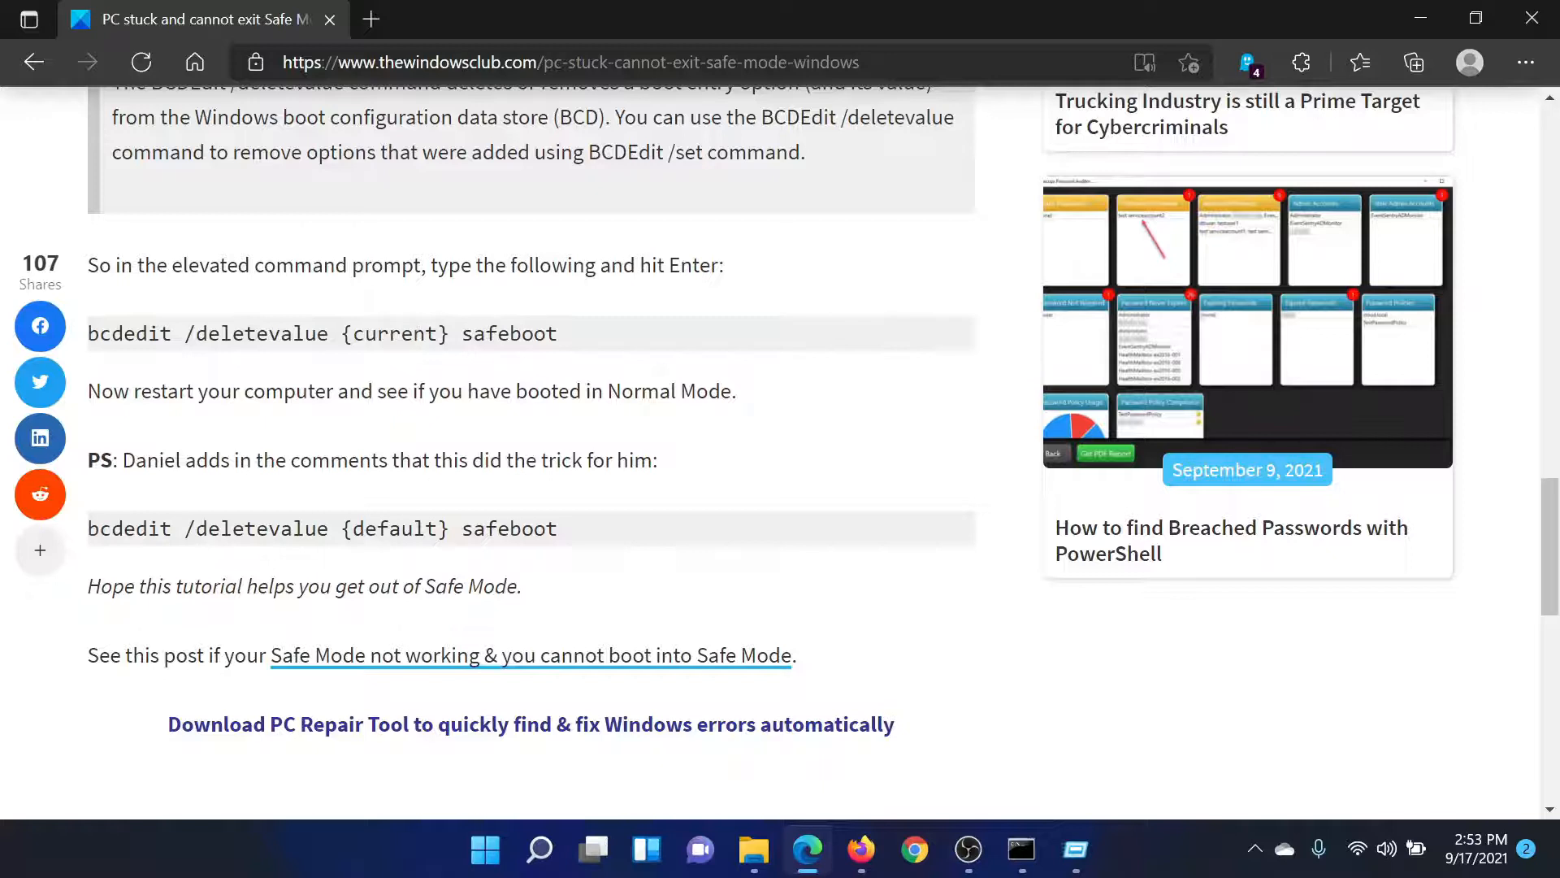
mouse_move(676, 524)
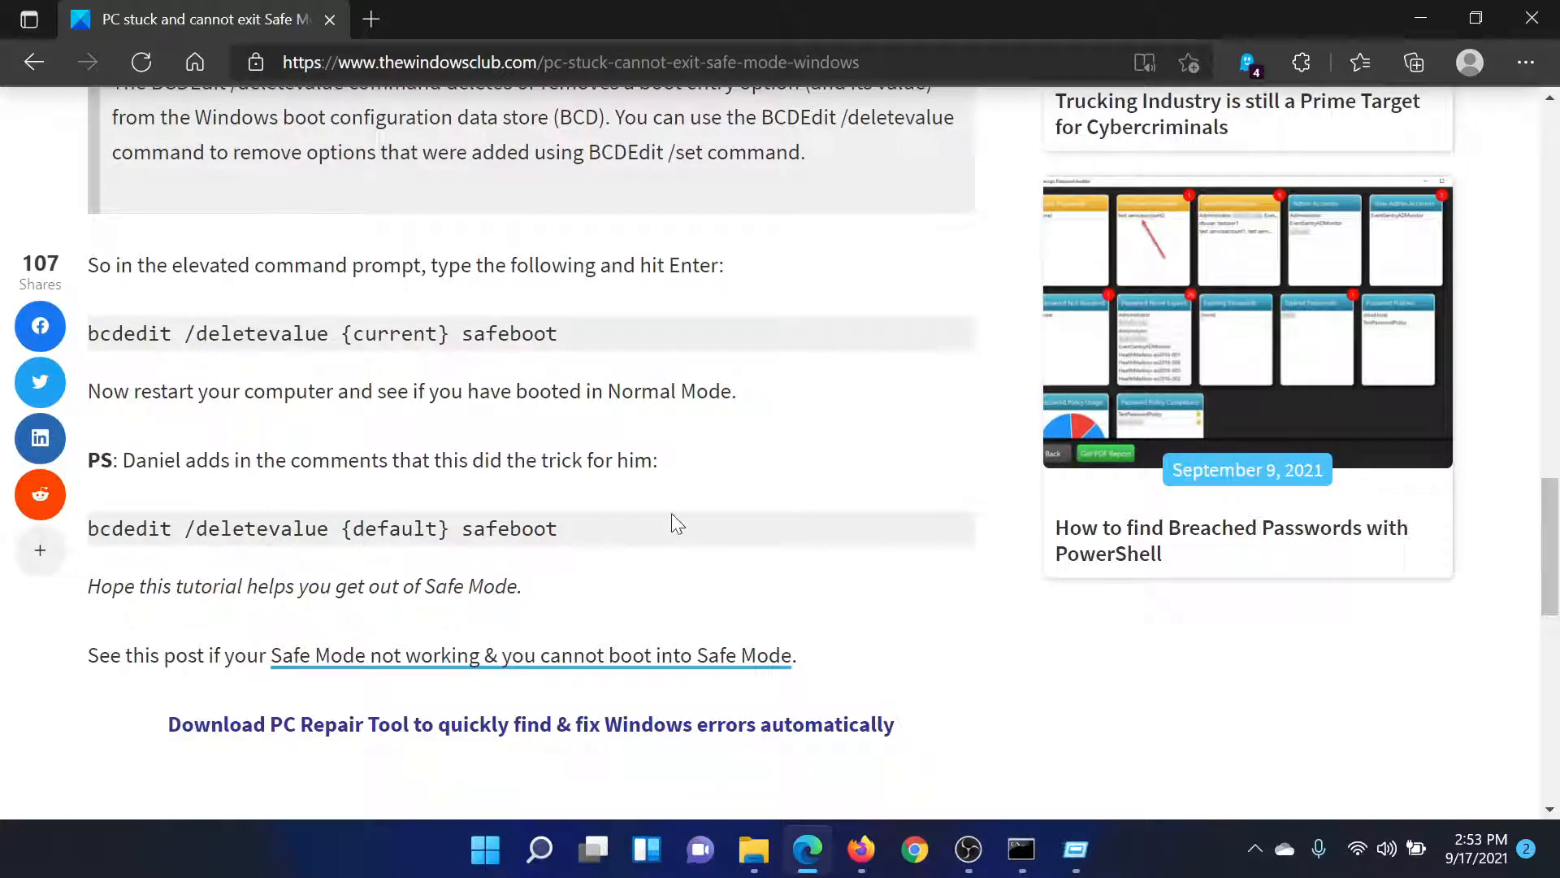